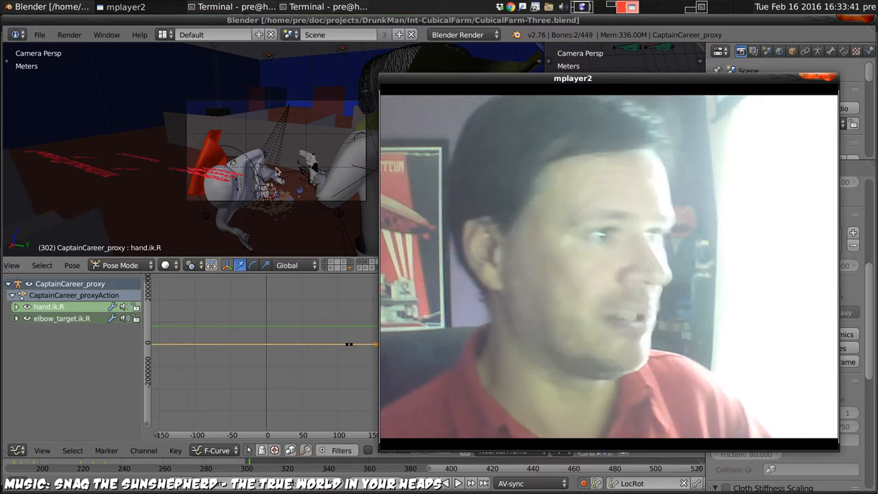
mouse_move(371, 107)
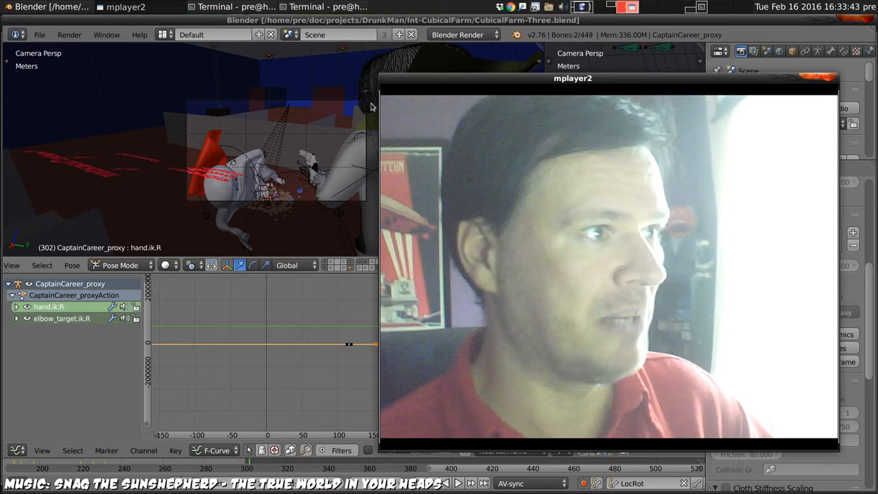